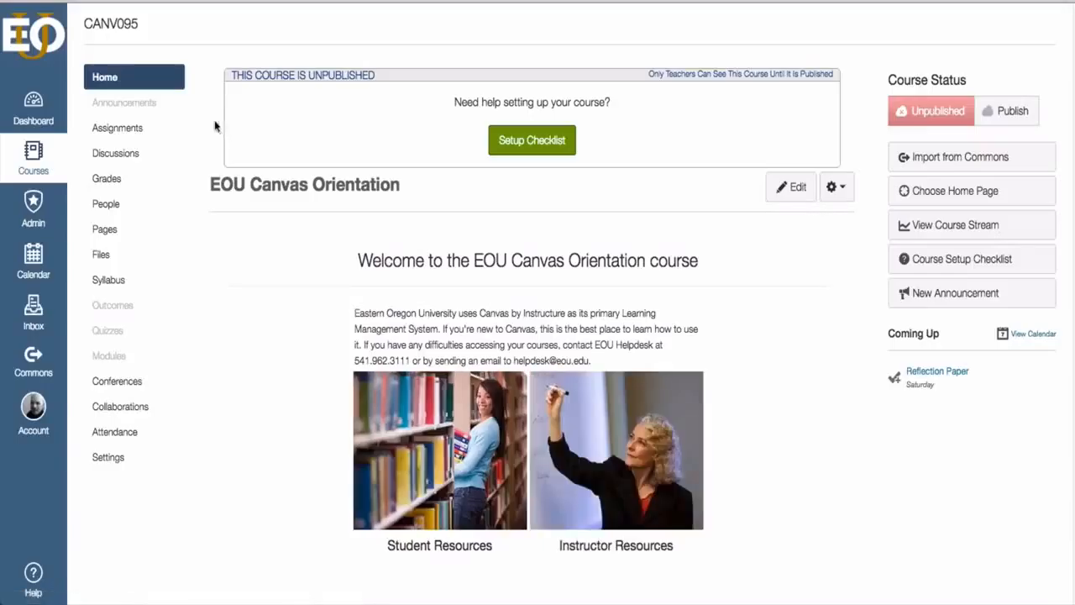
mouse_move(124, 102)
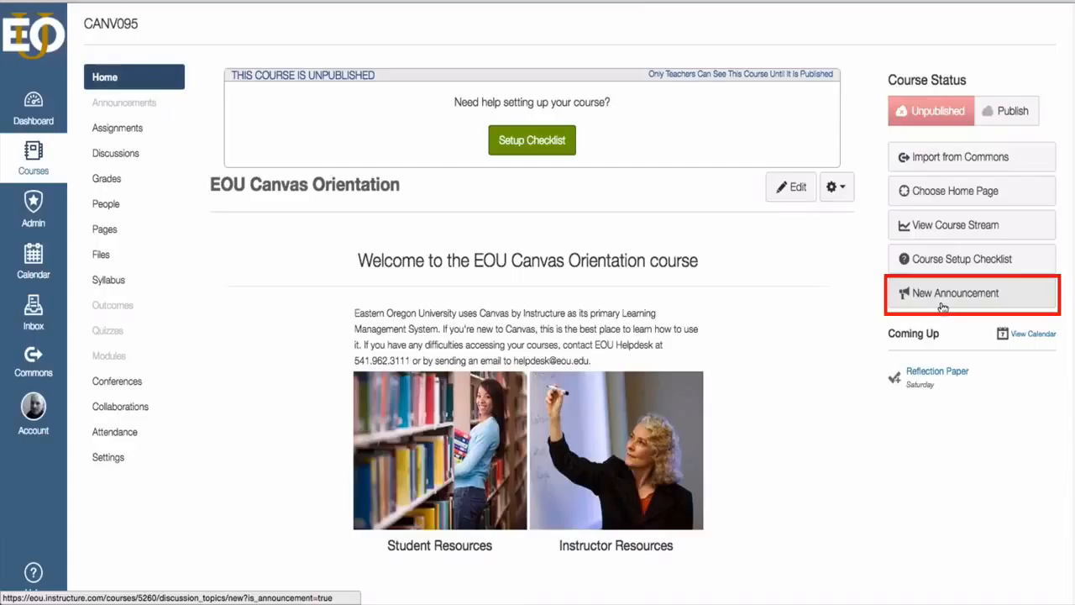
mouse_move(222, 237)
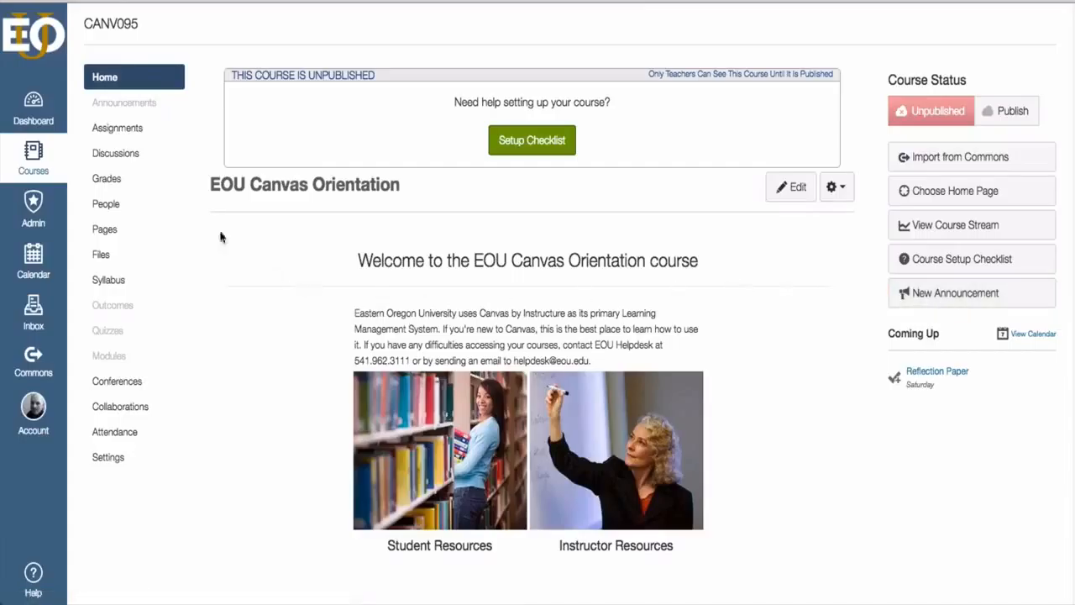
- Go to the CANV095 Announcements page, which shows no announcements yet
left_click(124, 102)
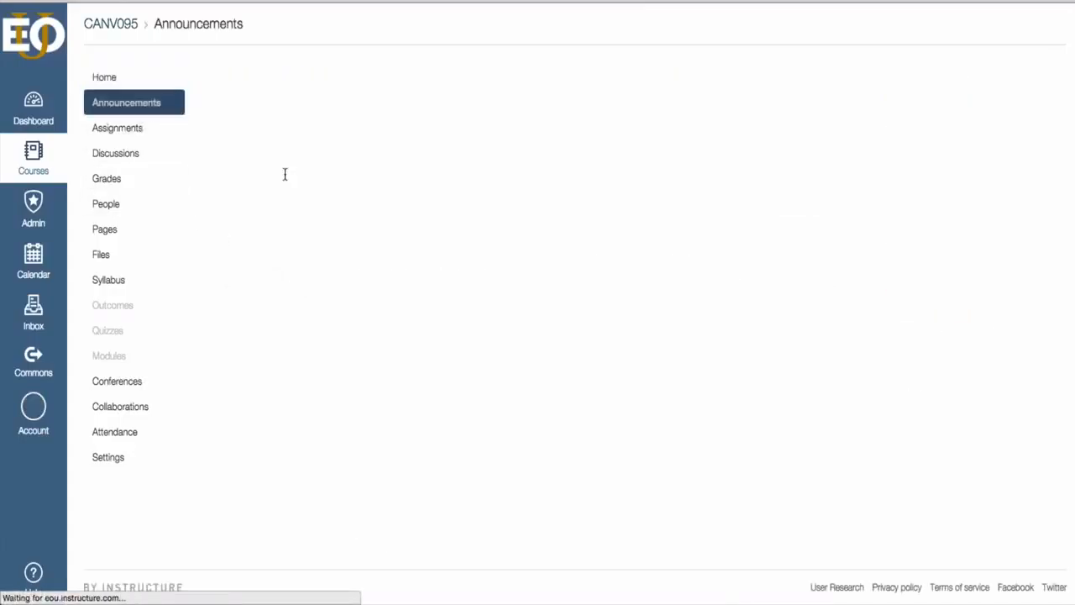
left_click(126, 103)
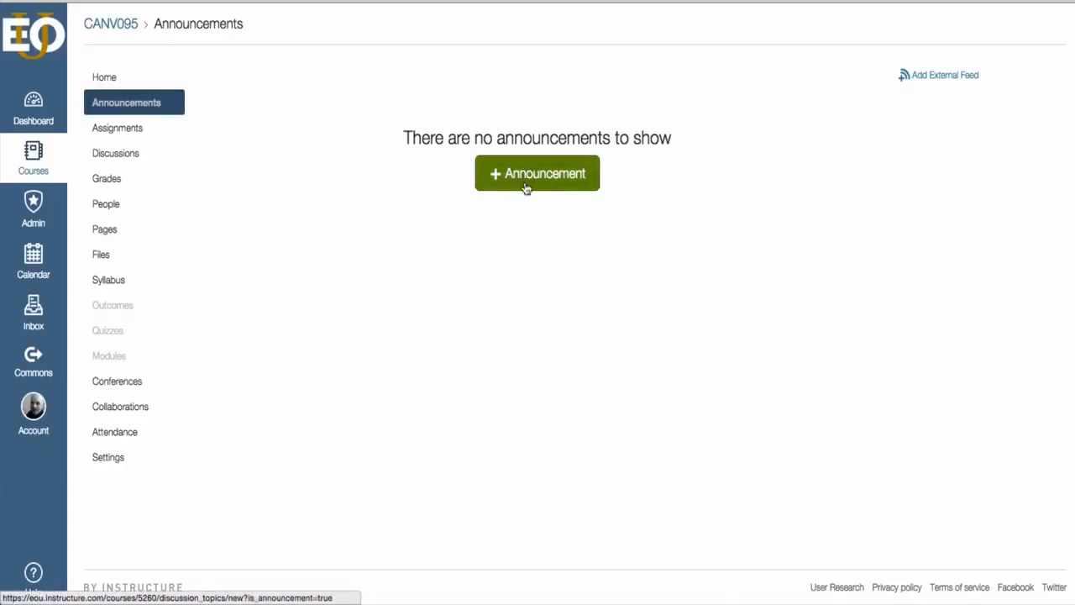
- Begin a blank new announcement for the course
left_click(538, 173)
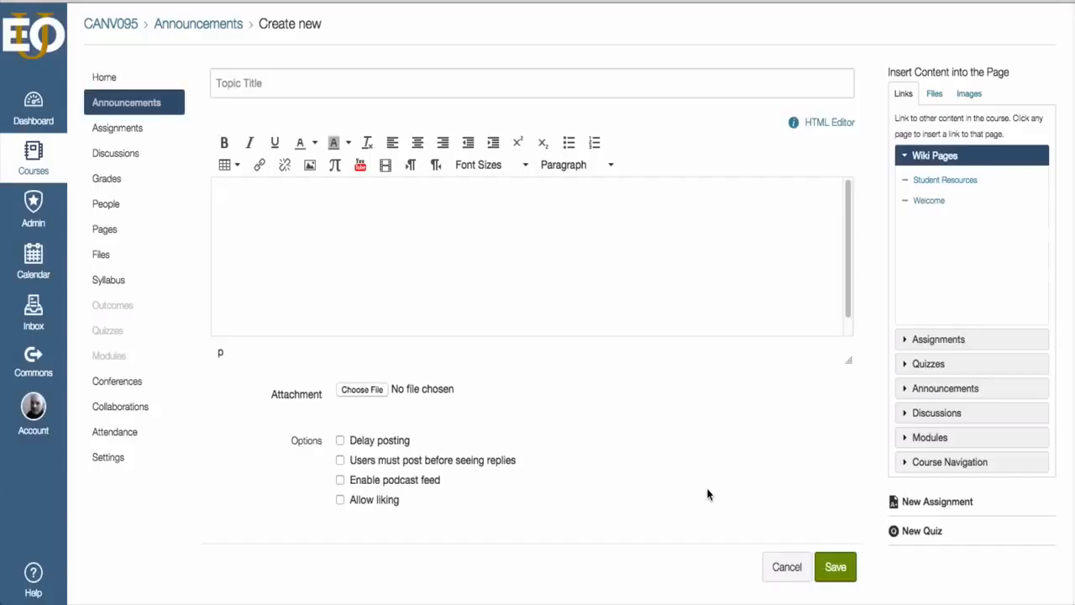
mouse_move(508, 357)
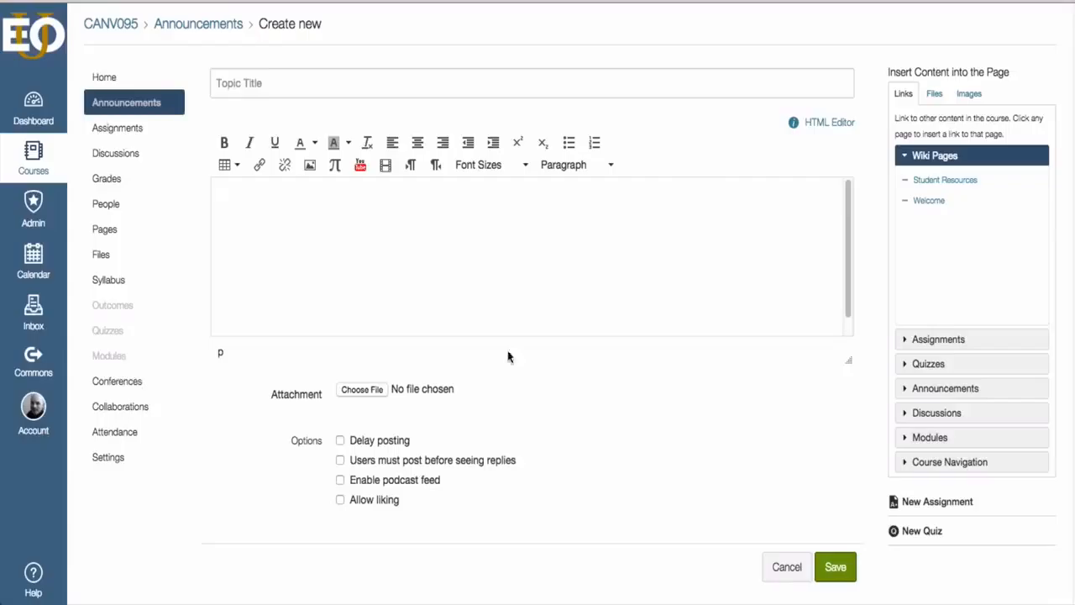
- Enter title 'Sample announcement' and body 'Contents of your announcement'
left_click(531, 84)
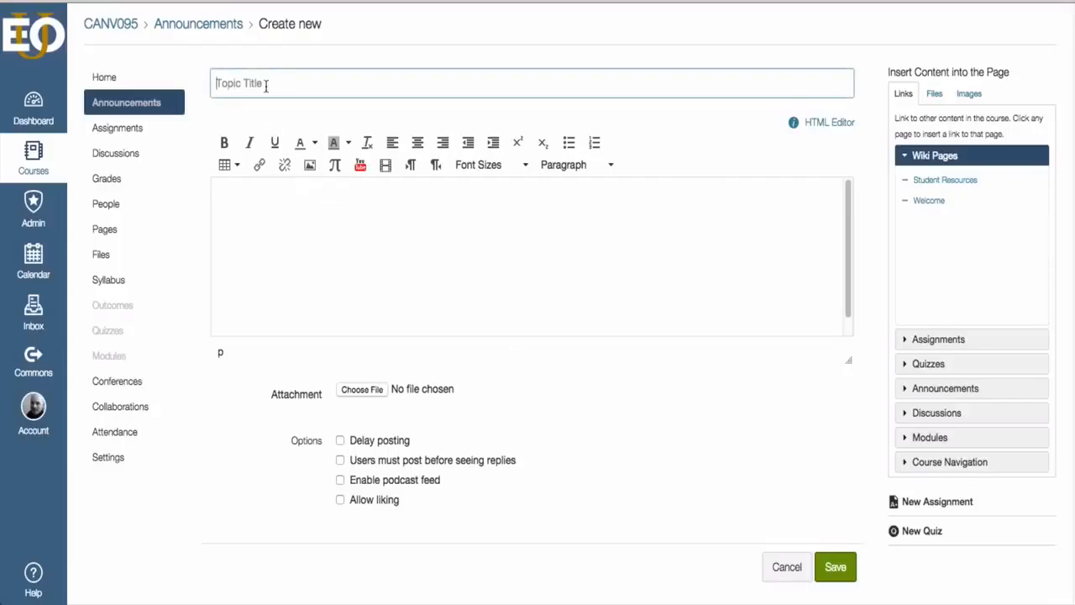
type("Sample announcement")
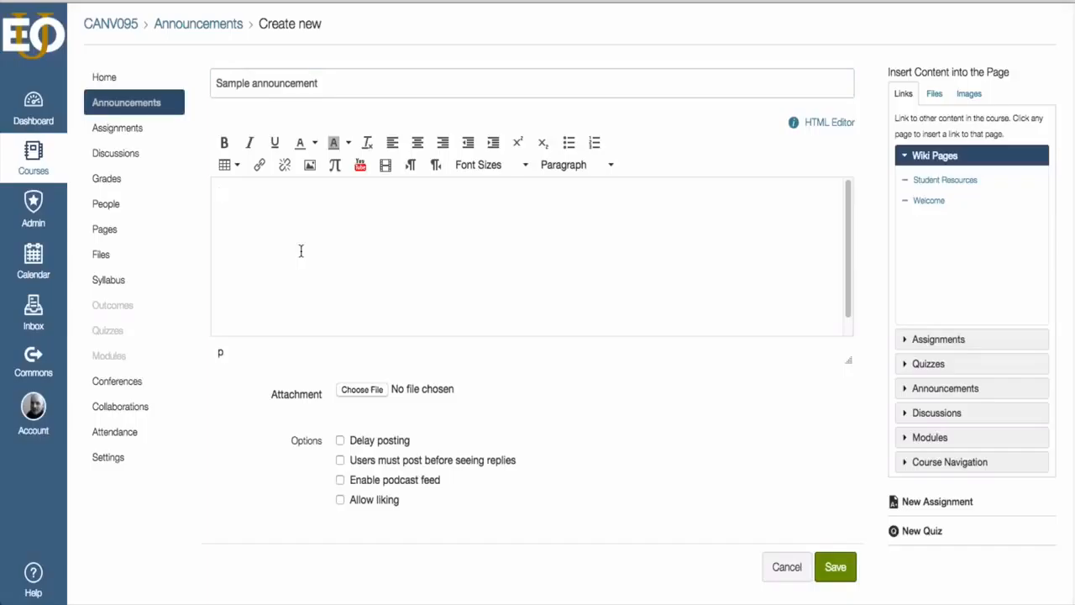
type("Contents of your announcement")
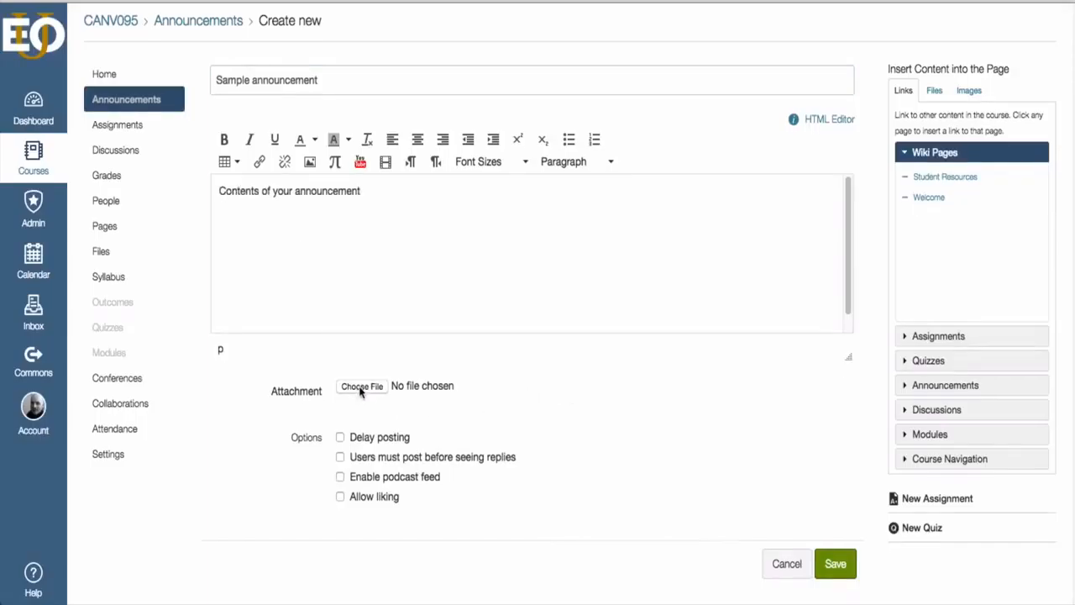
mouse_move(443, 225)
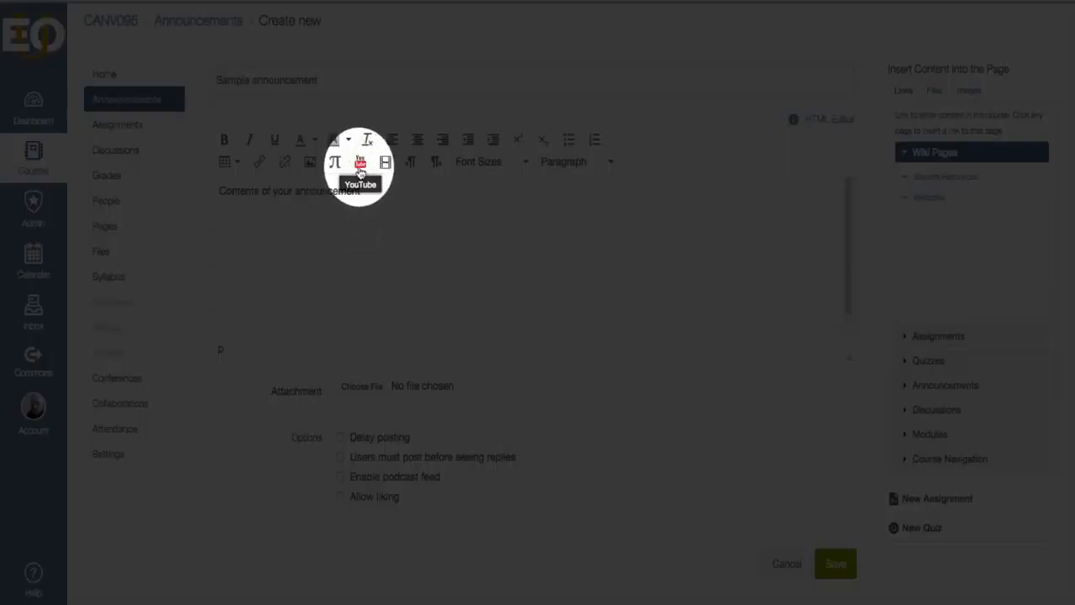
- Search YouTube for 'Ted Talks' and embed the BJ Miller talk in the body
left_click(360, 162)
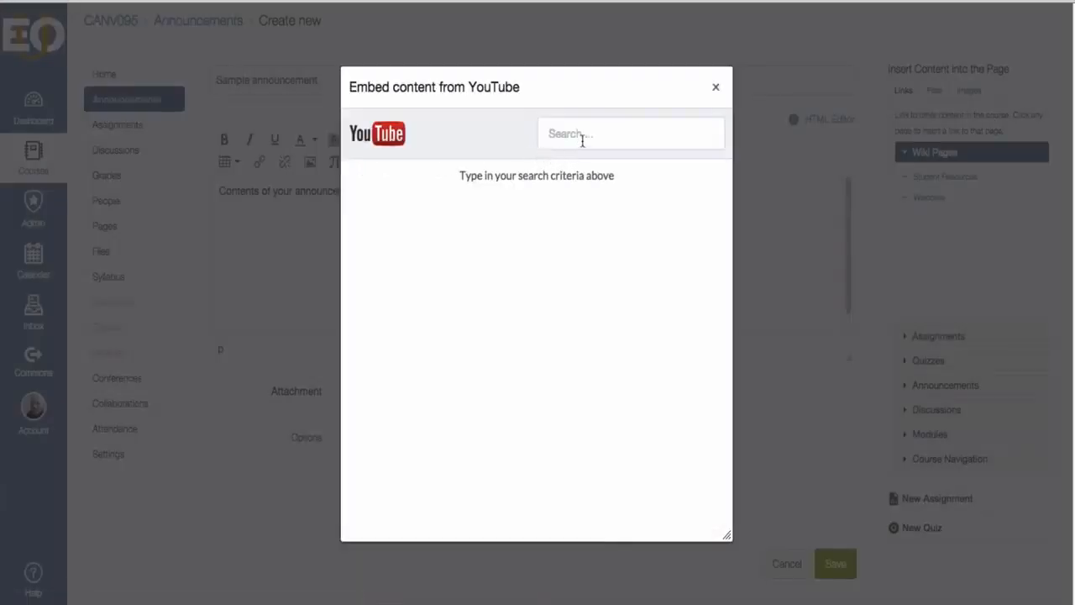
left_click(630, 135)
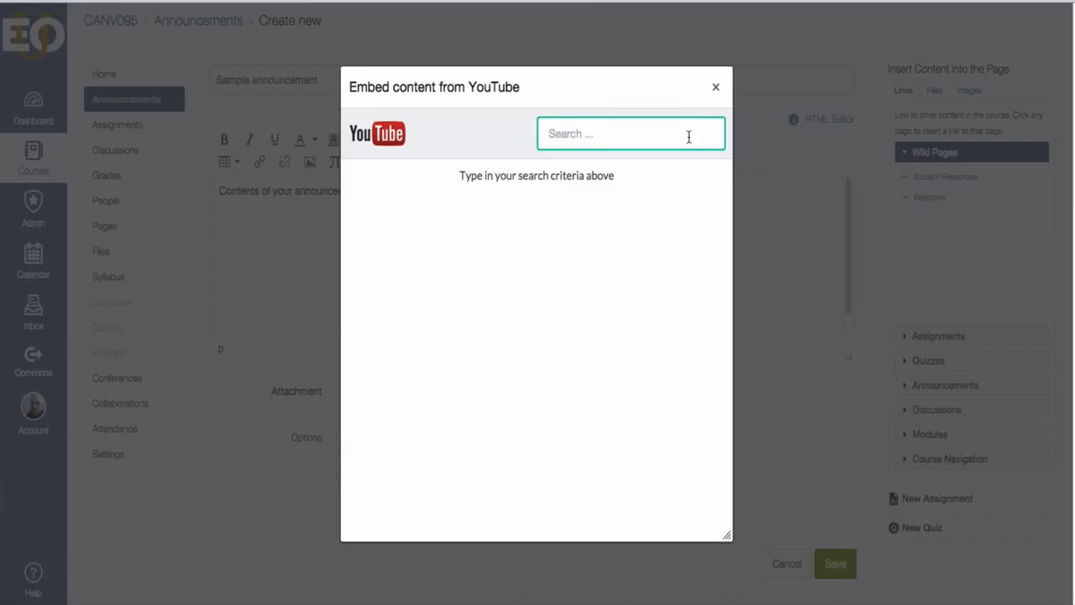
type("Ted Talks")
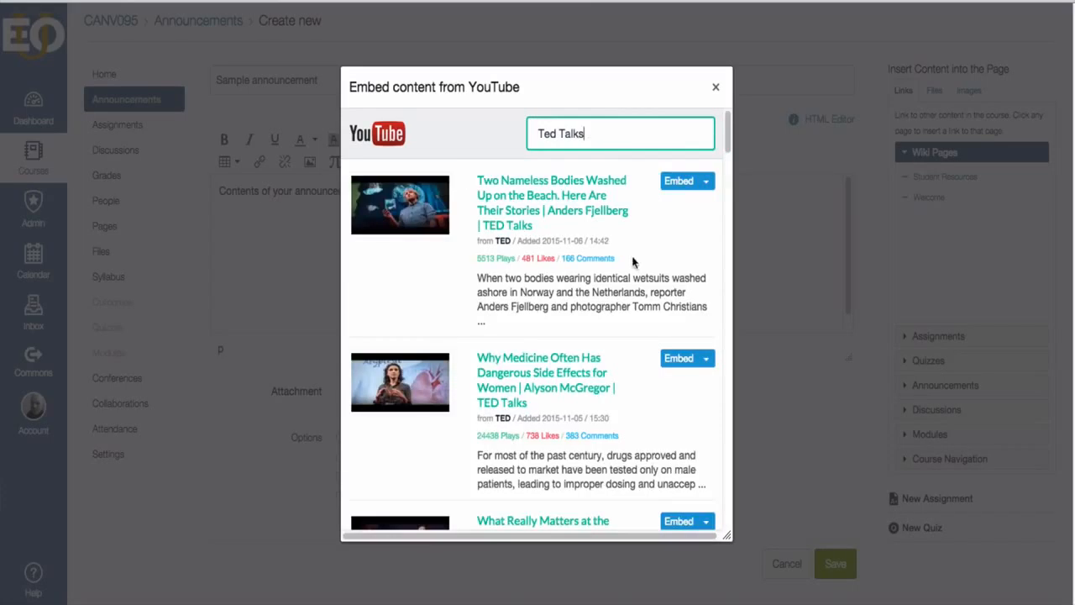
scroll("down", 3)
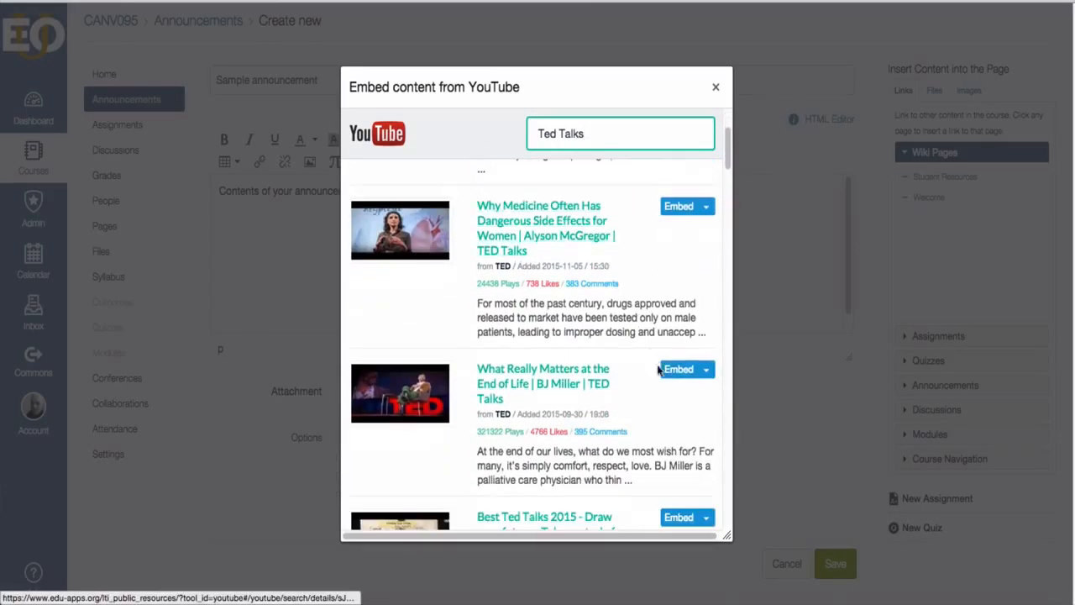
left_click(716, 87)
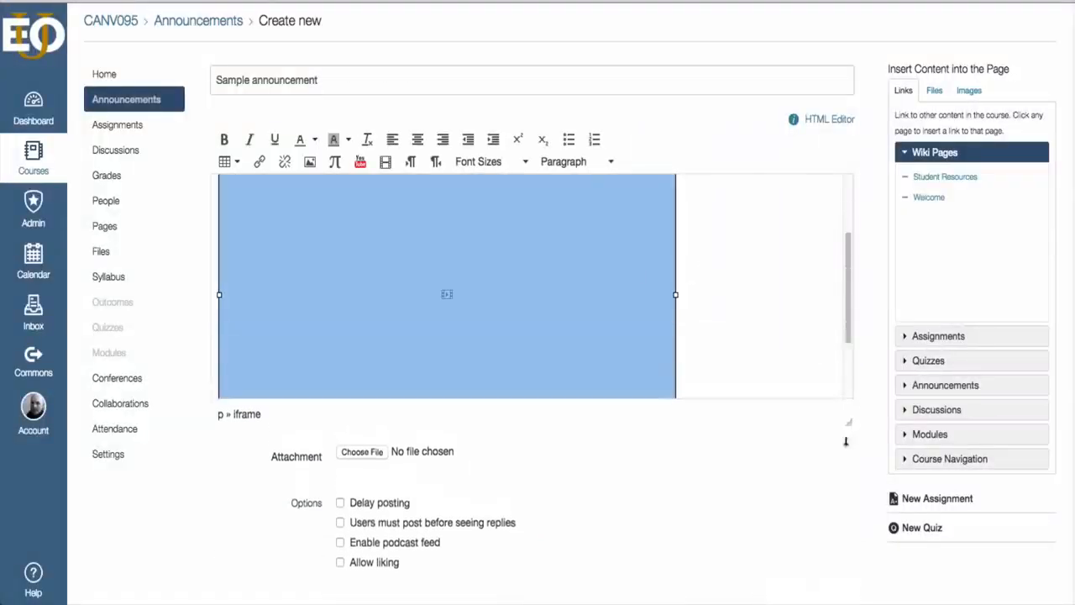
- Enable Delay posting with a Post At date of November 7, 2015
scroll("down", 3)
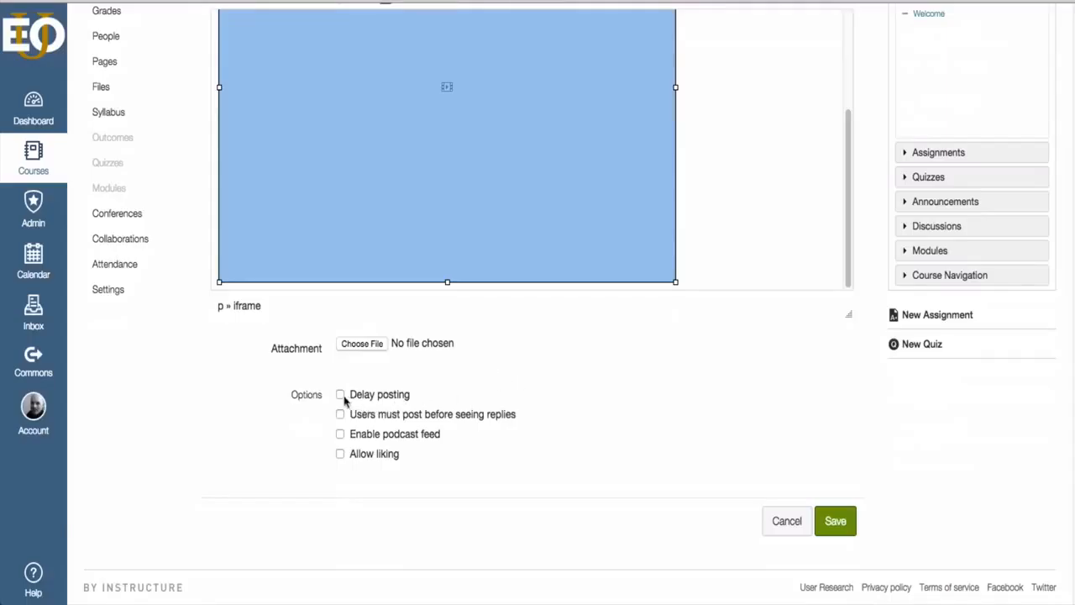
left_click(339, 393)
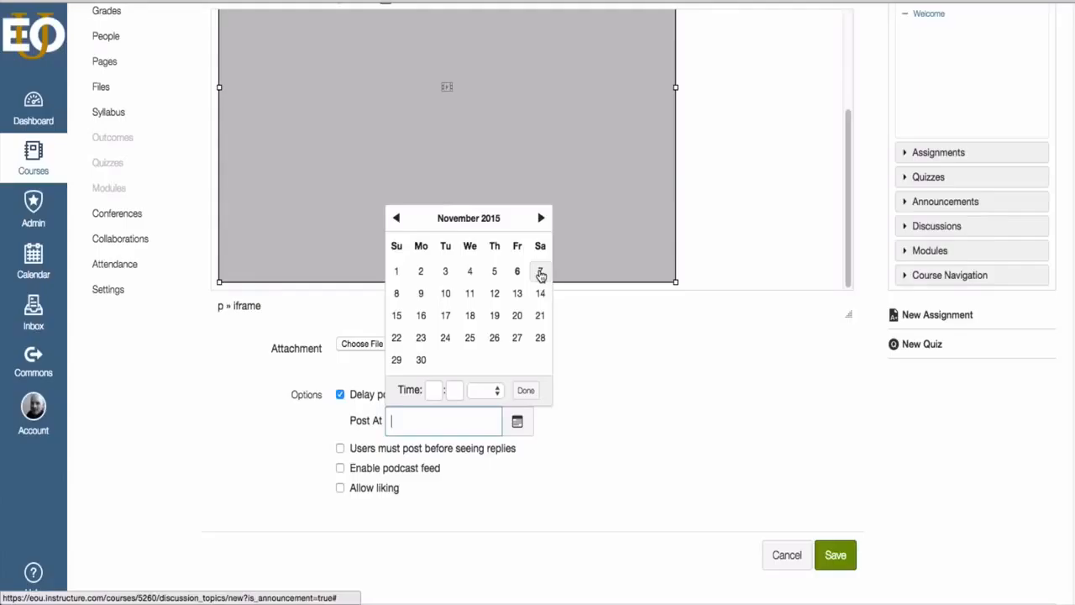
left_click(541, 270)
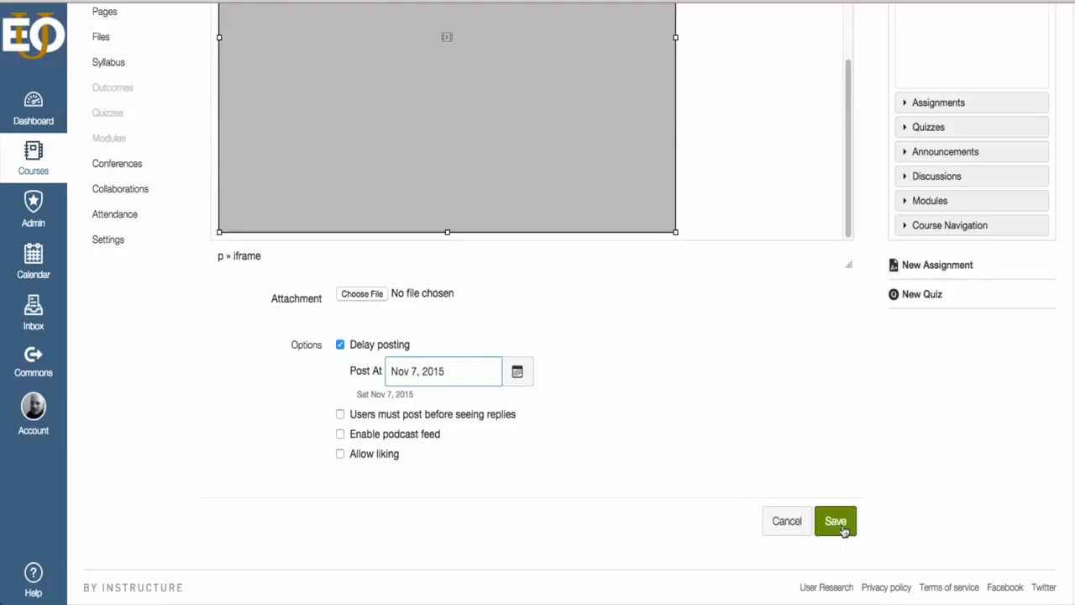
- Save the announcement and post the reply 'Great post! I found this video so inspirational!'
left_click(836, 521)
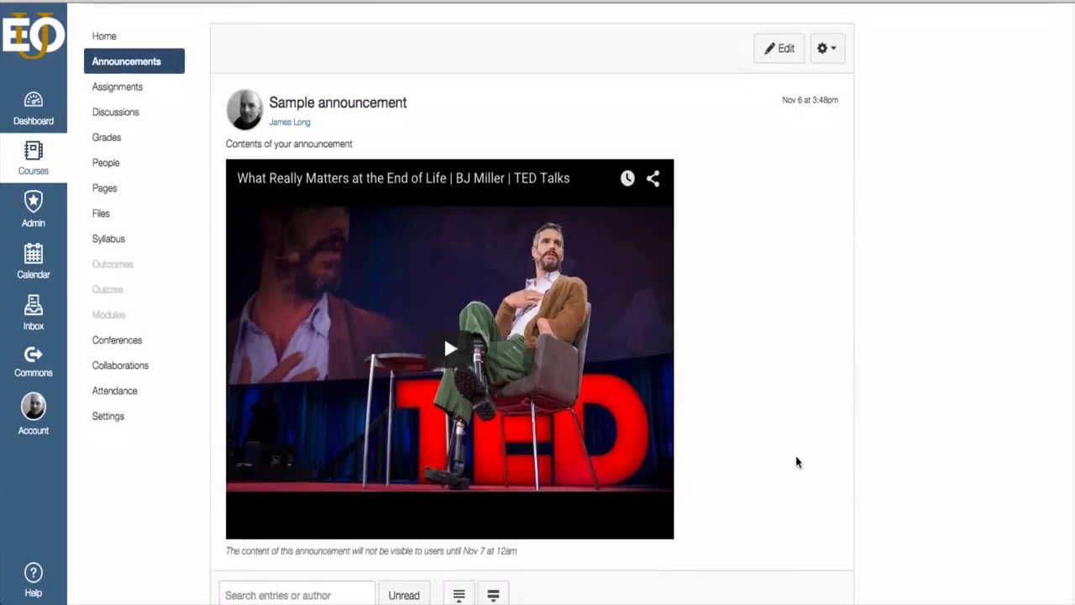
scroll("down", 3)
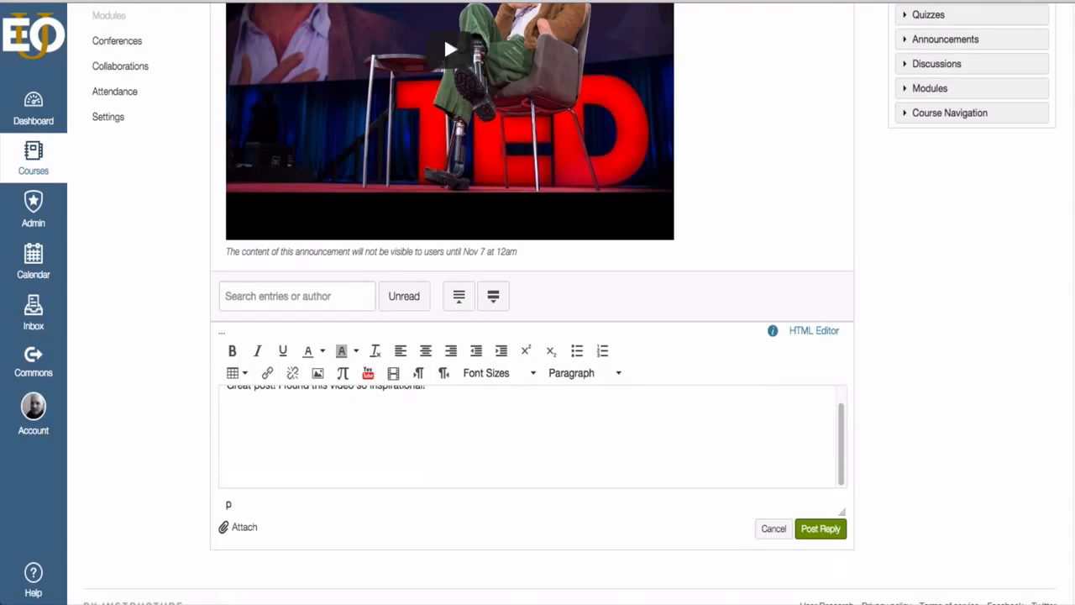
left_click(820, 527)
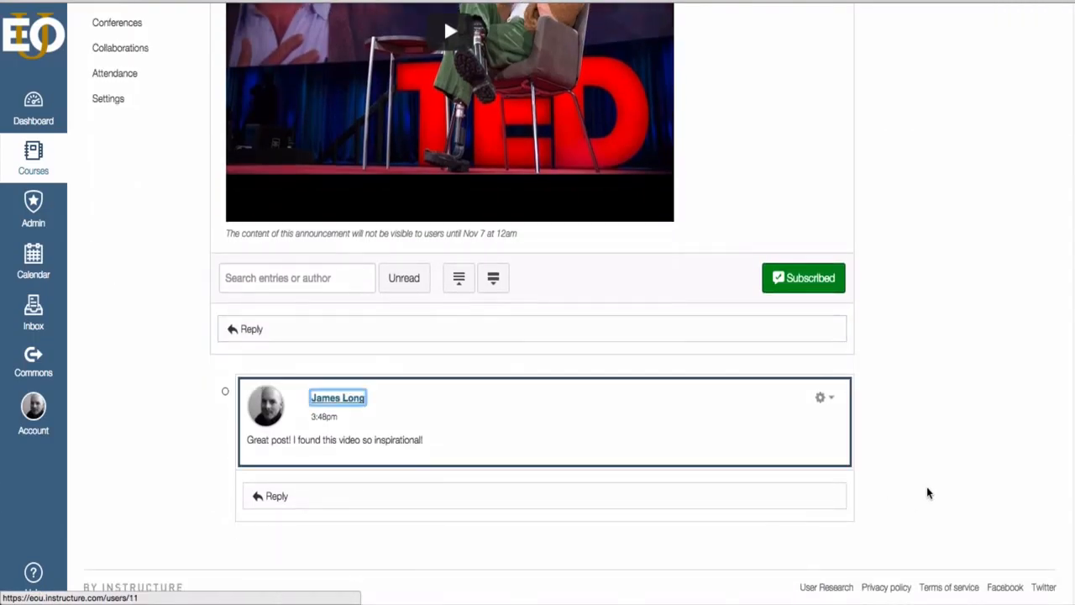
- View the Announcements list now showing 'Sample announcement' with one reply
left_click(126, 103)
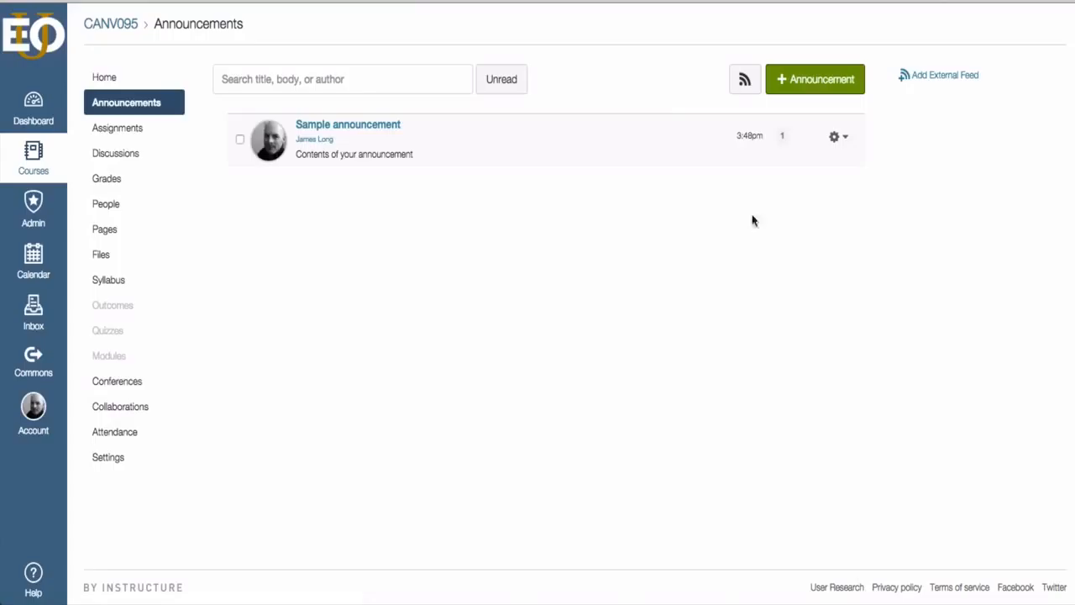
mouse_move(397, 196)
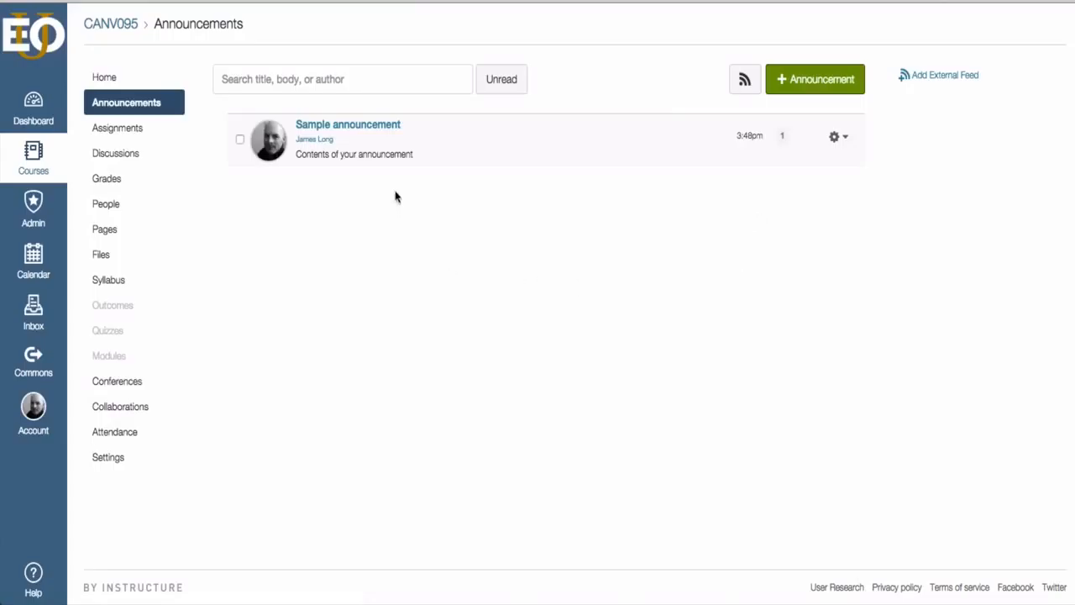
mouse_move(205, 185)
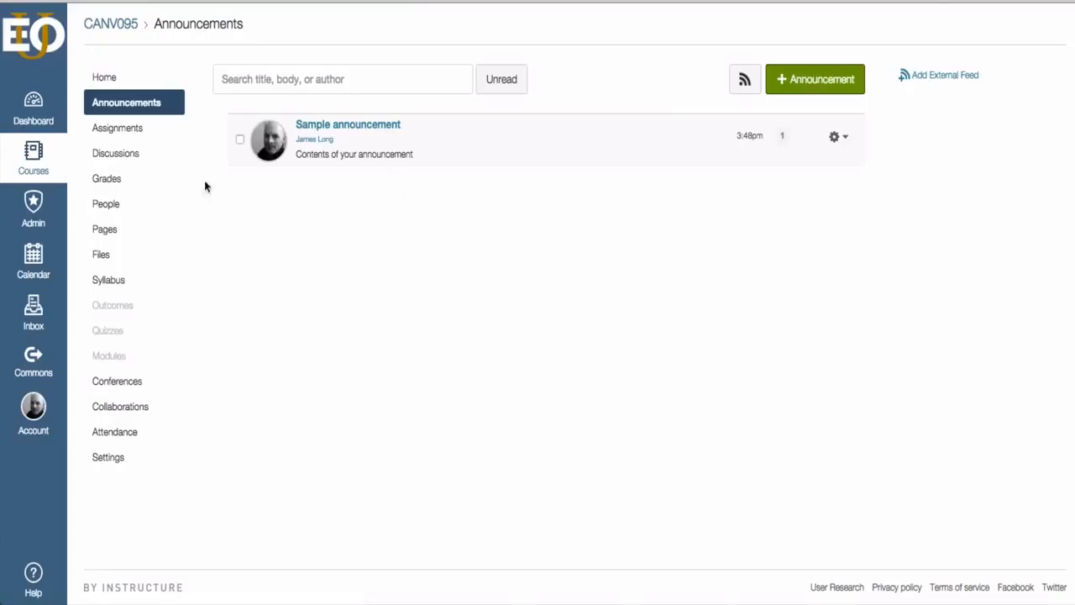
mouse_move(363, 259)
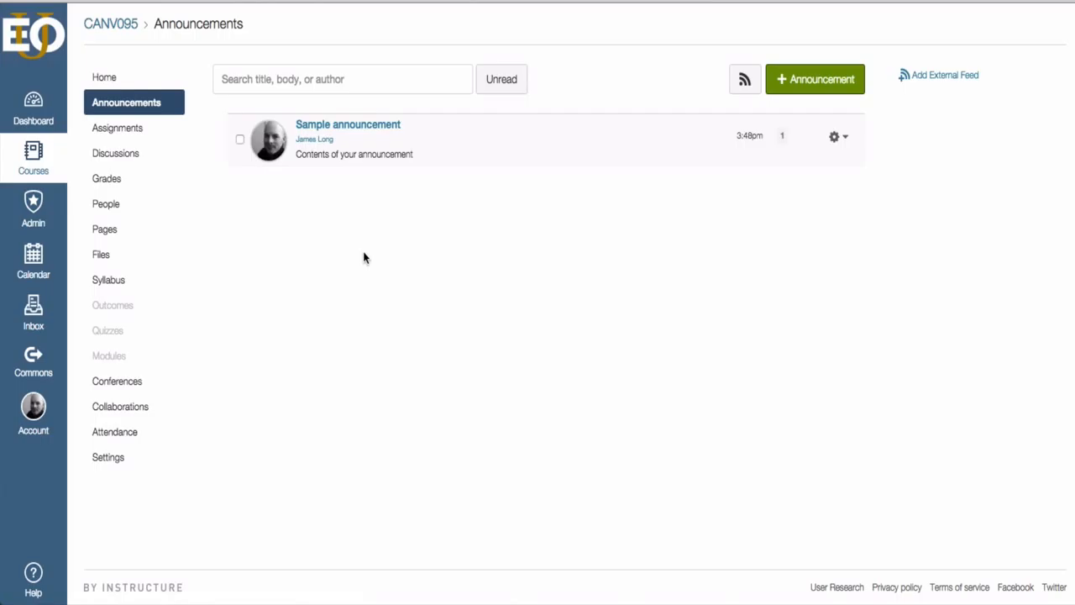
mouse_move(426, 412)
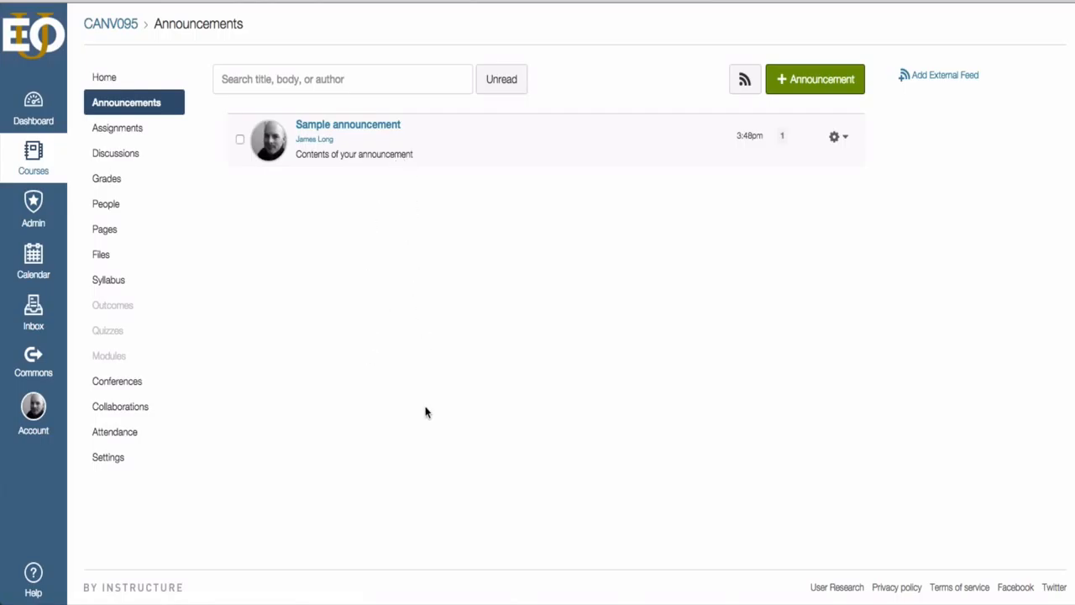